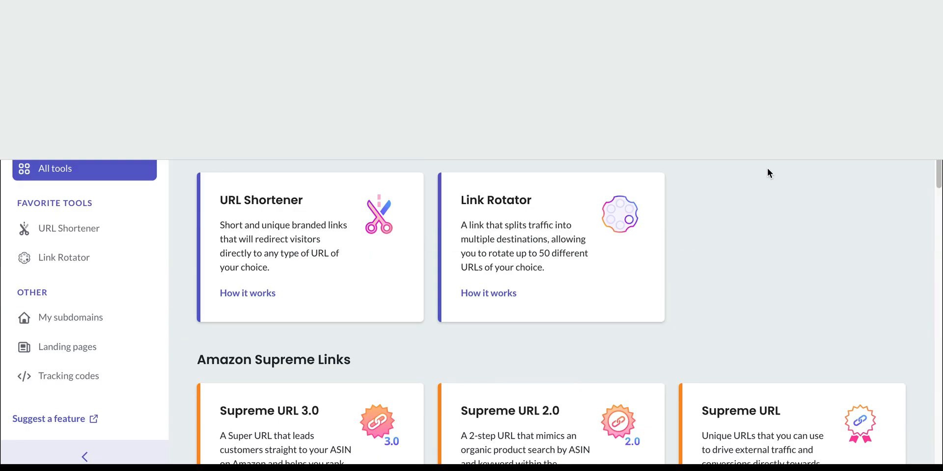
Open an Amazon Bestseller URL link form titled 'Coffee Machine' from the archive tools
{"action": "scroll", "scroll_direction": "up", "scroll_amount": 3}
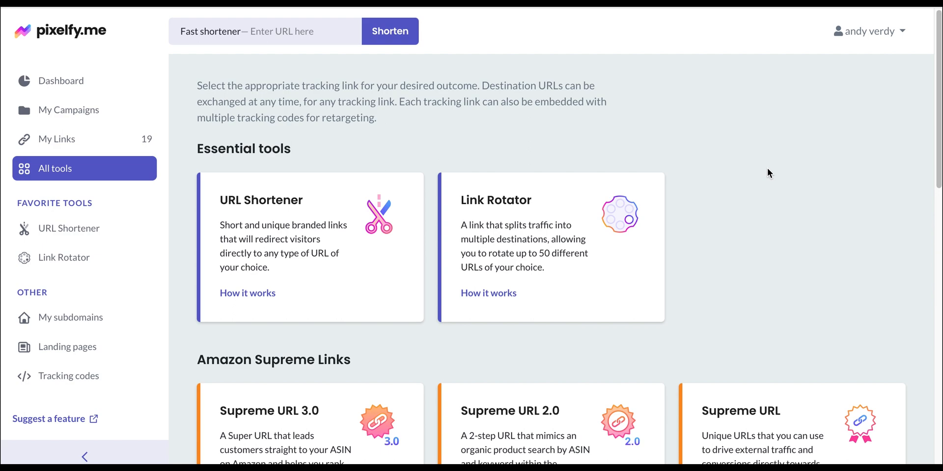
{"action": "scroll", "scroll_direction": "down", "scroll_amount": 3}
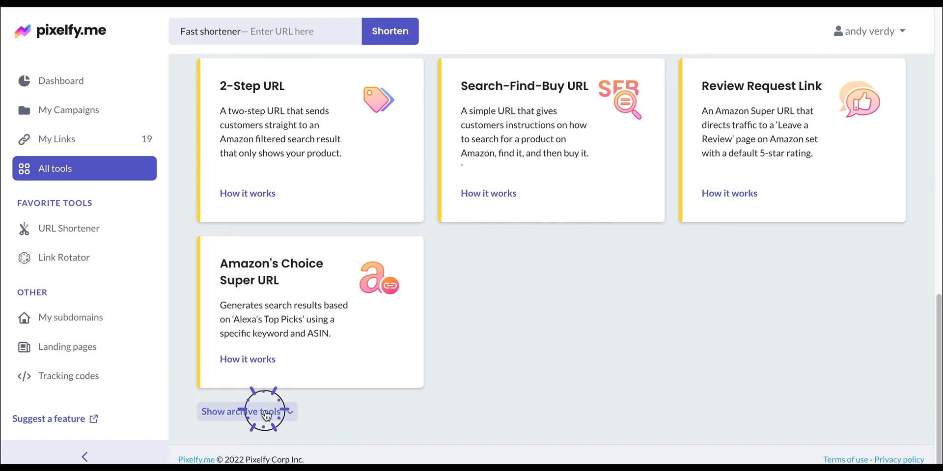
{"action": "left_click", "coordinate": [243, 412]}
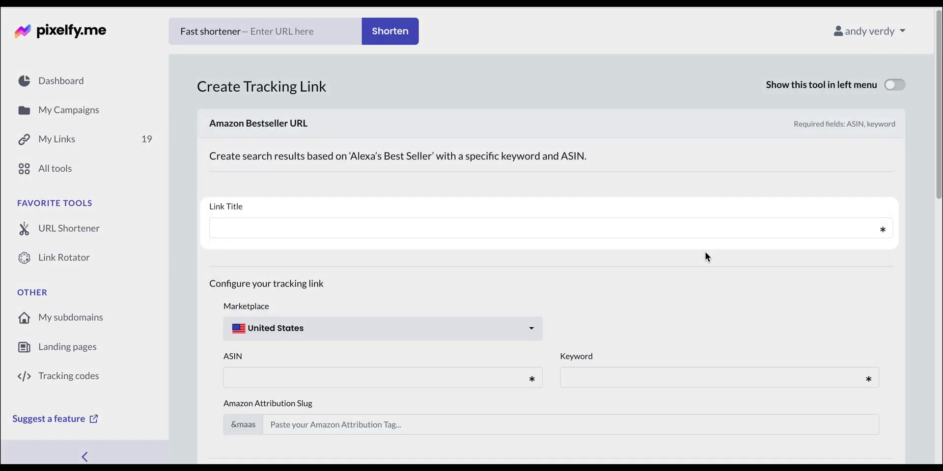
{"action": "mouse_move", "coordinate": [674, 260]}
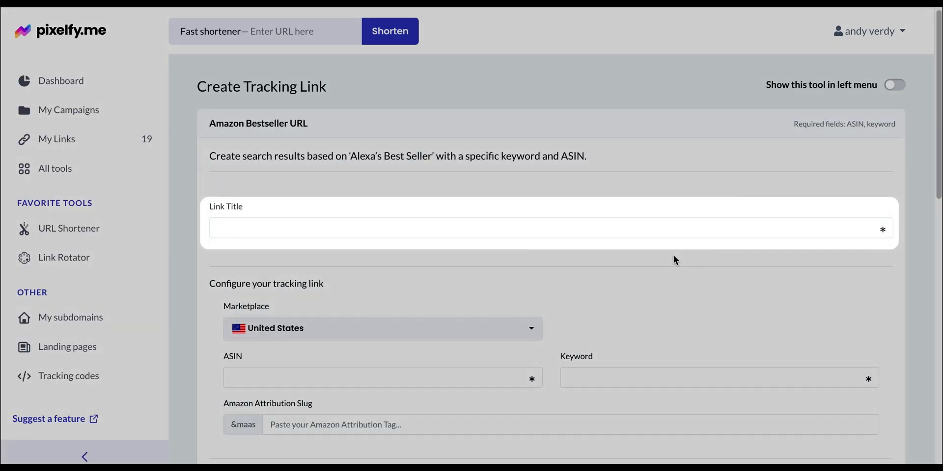
{"action": "type", "text": "Coffee Machin"}
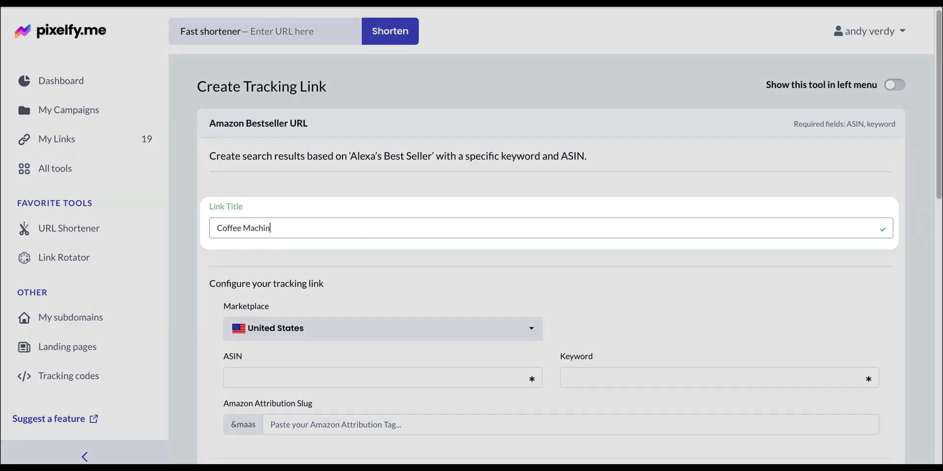
{"action": "scroll", "scroll_direction": "down", "scroll_amount": 3}
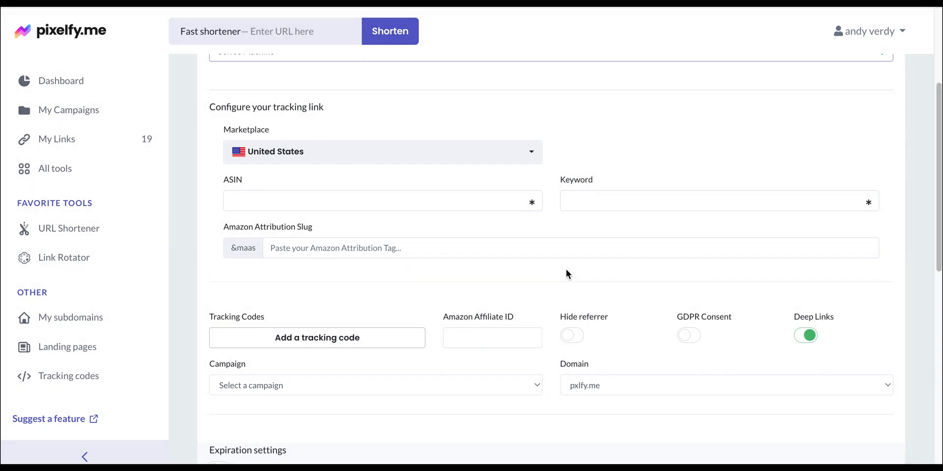
Enter ASIN B002LAREDS and keyword 'Coffee Maker' in the bestseller form
{"action": "left_click", "coordinate": [383, 202]}
{"action": "type", "text": "B002LAREDS"}
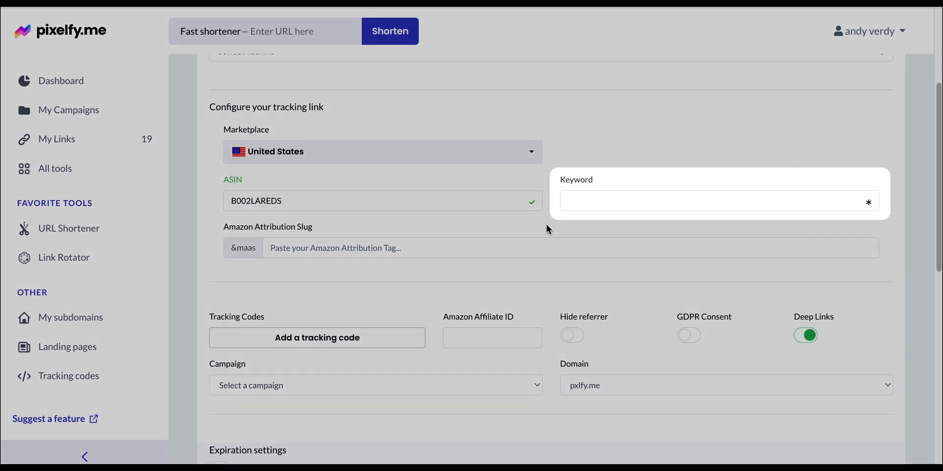
{"action": "left_click", "coordinate": [719, 200]}
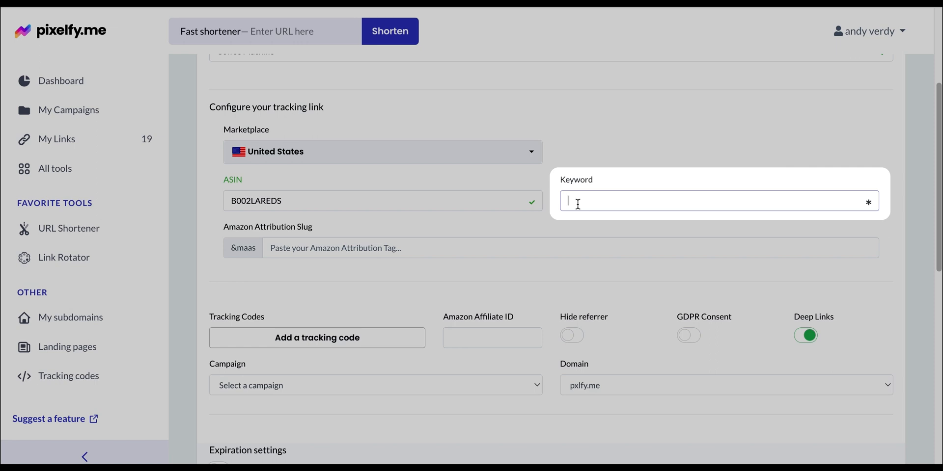
{"action": "type", "text": "Coffee"}
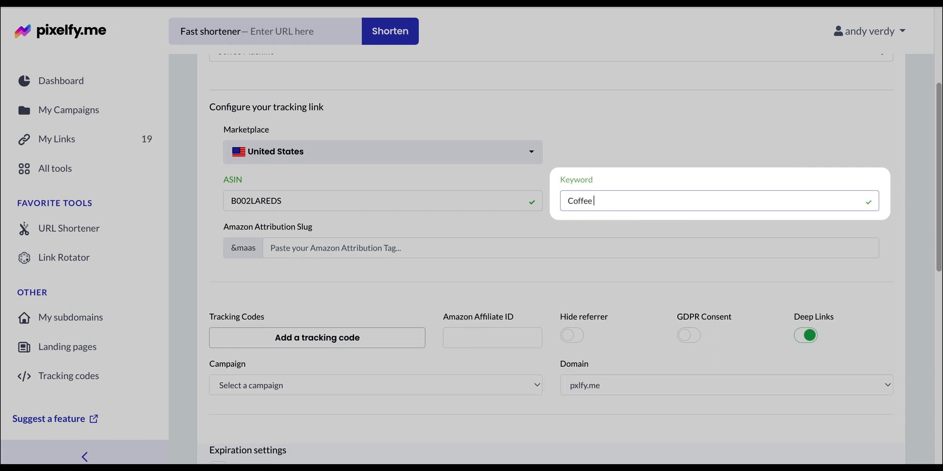
{"action": "type", "text": "Maker"}
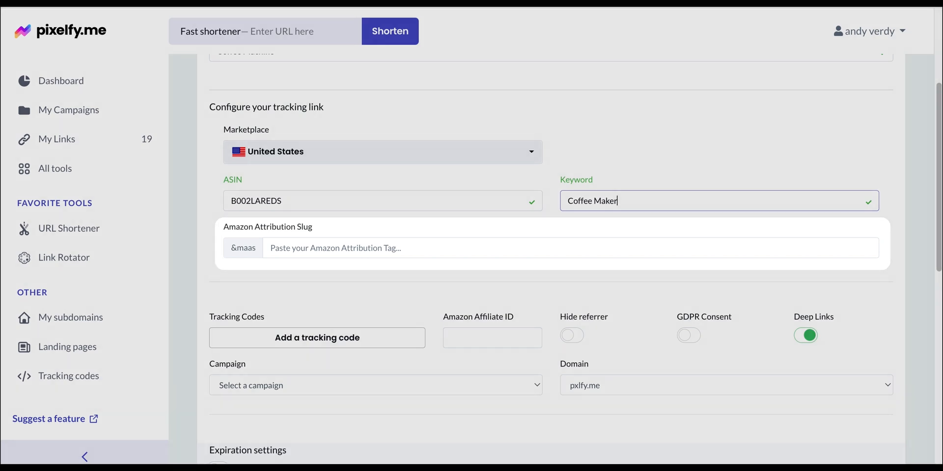
{"action": "scroll", "scroll_direction": "down", "scroll_amount": 3}
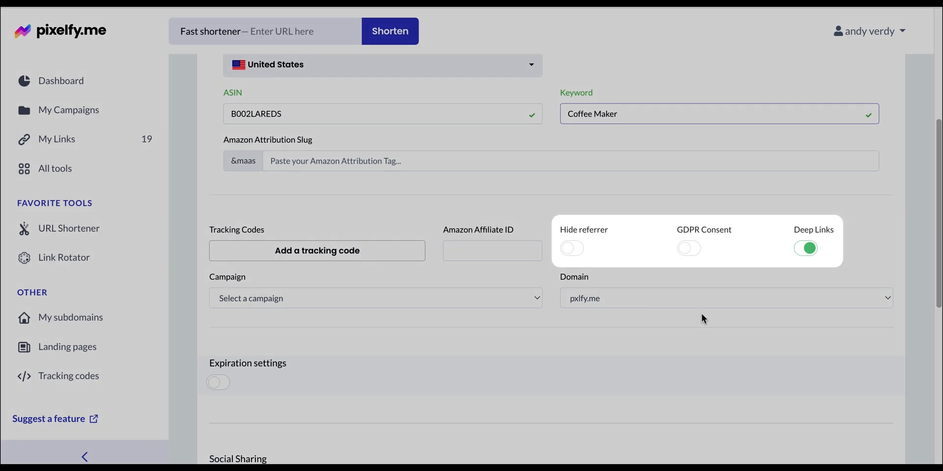
{"action": "left_click", "coordinate": [718, 113]}
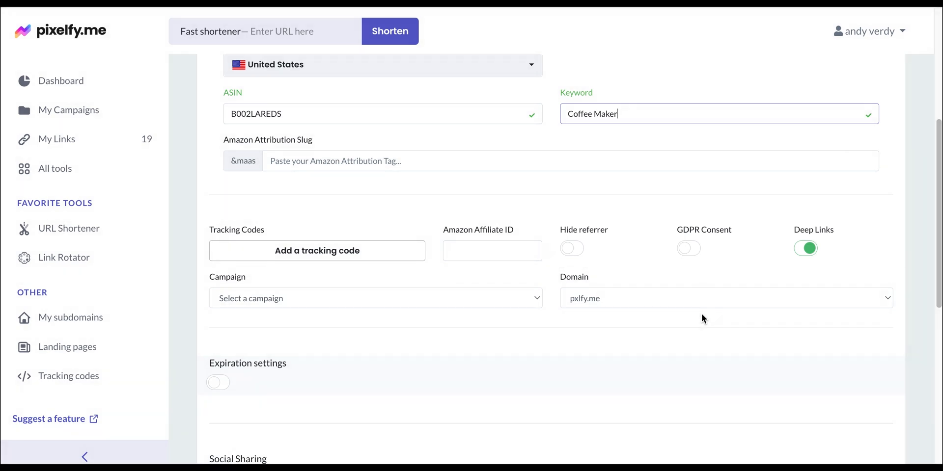
{"action": "scroll", "scroll_direction": "down", "scroll_amount": 3}
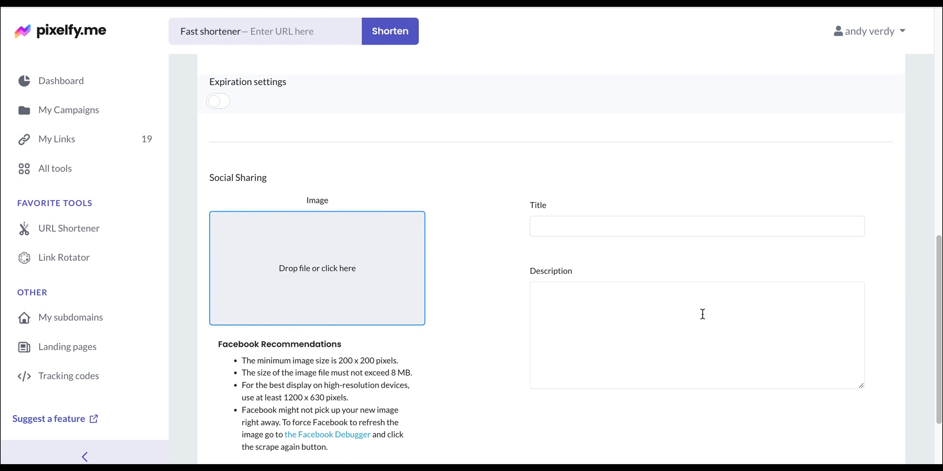
{"action": "scroll", "scroll_direction": "down", "scroll_amount": 3}
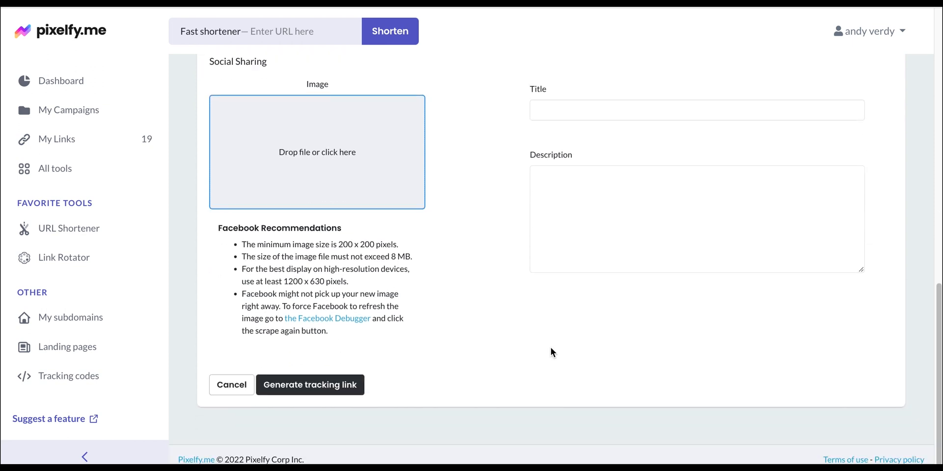
{"action": "left_click", "coordinate": [310, 385]}
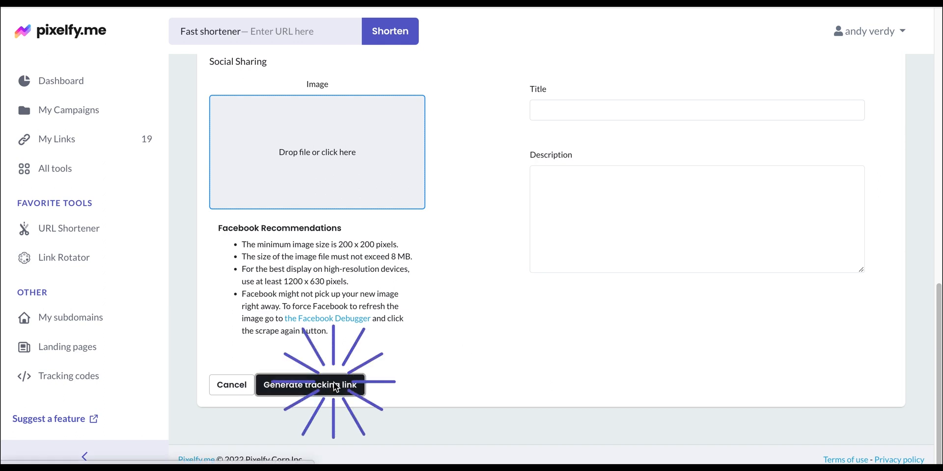
Generate the Coffee Machine link and test short link pxlfy.me/CiFeHy on Amazon
{"action": "left_click", "coordinate": [308, 385]}
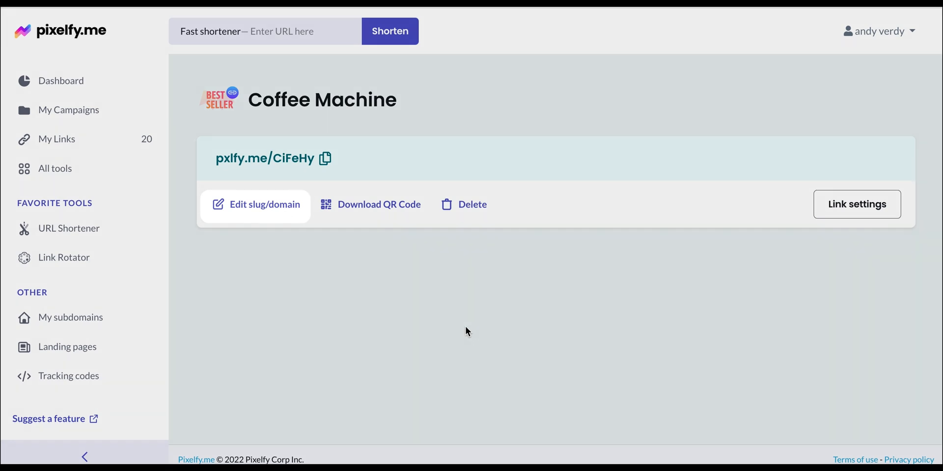
{"action": "mouse_move", "coordinate": [370, 204]}
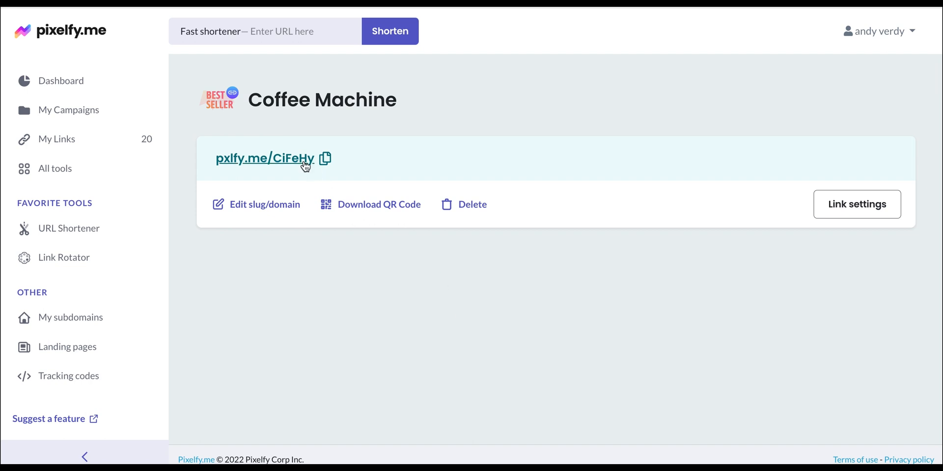
{"action": "left_click", "coordinate": [264, 158]}
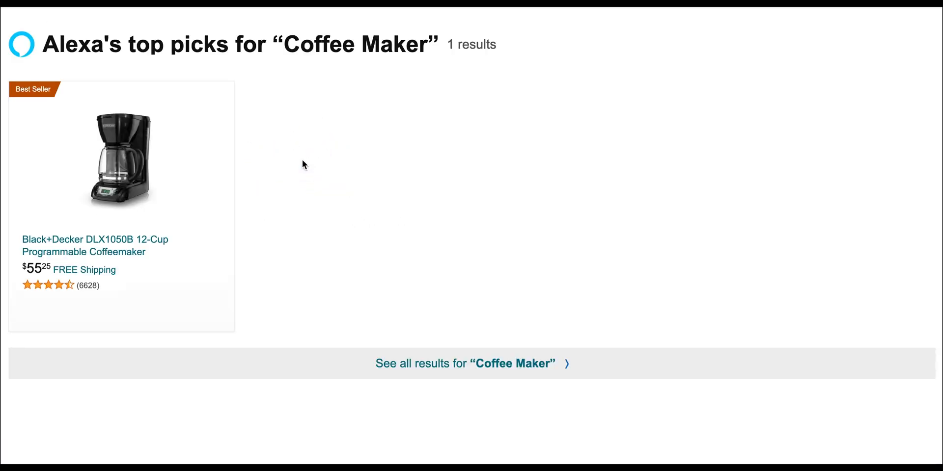